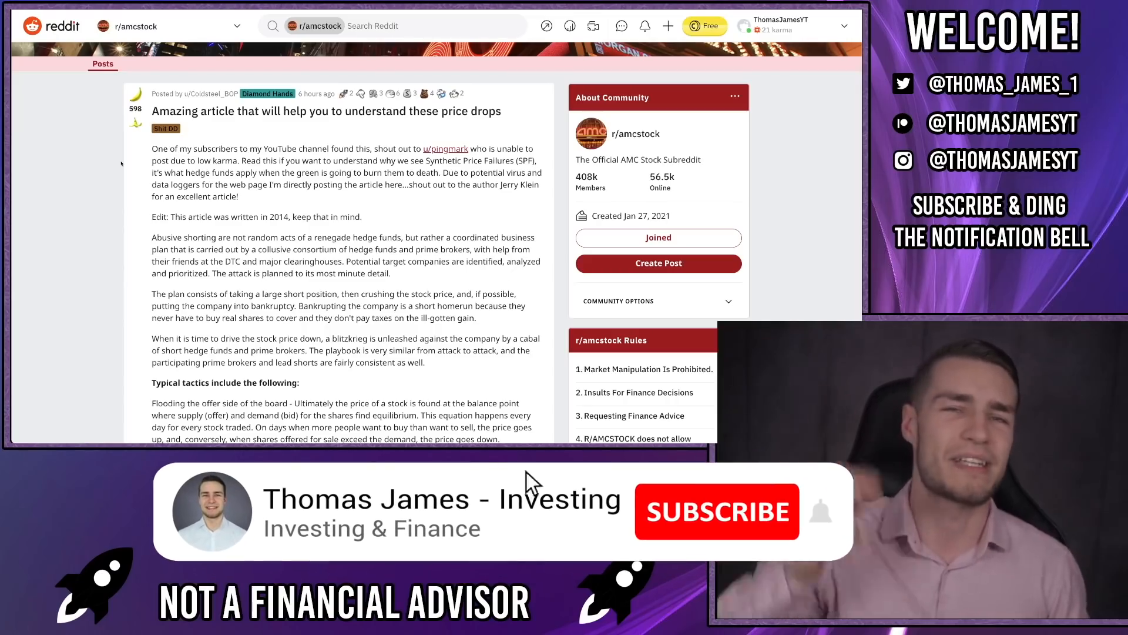
# - Scroll through the post to the typical tactics and short down ladder explanation
pyautogui.click(716, 512)
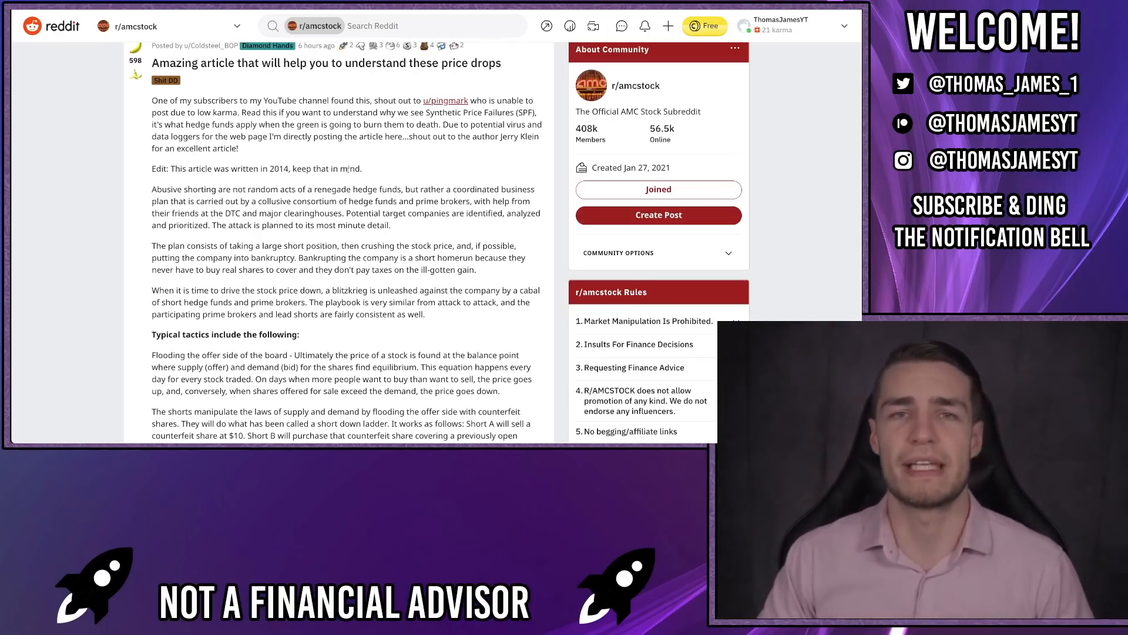
pyautogui.scroll(-3)
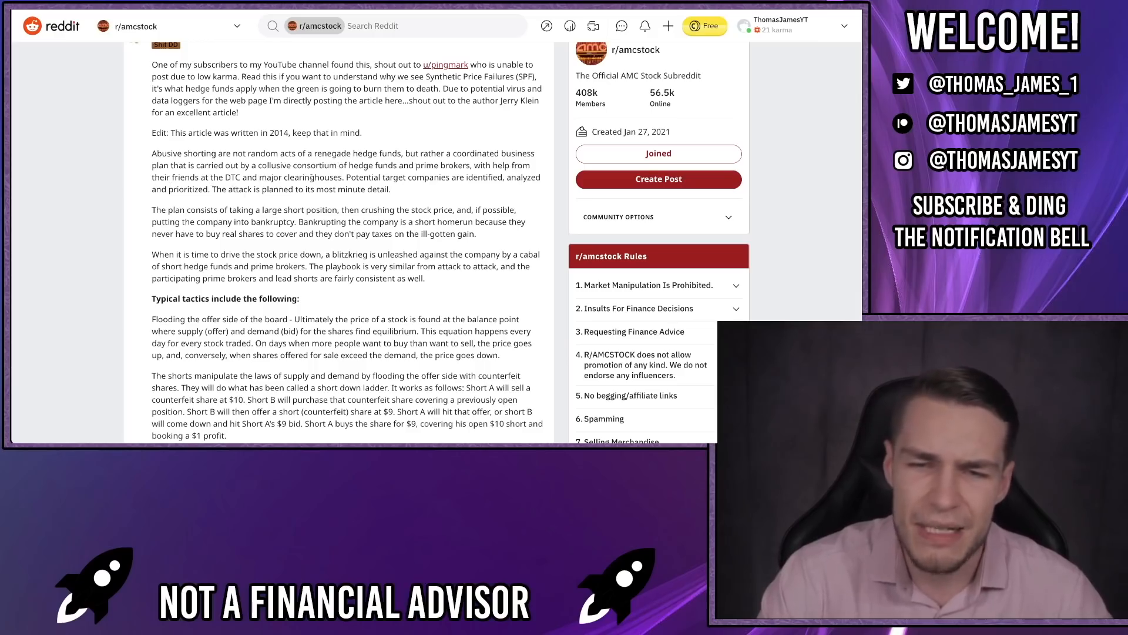
pyautogui.scroll(-3)
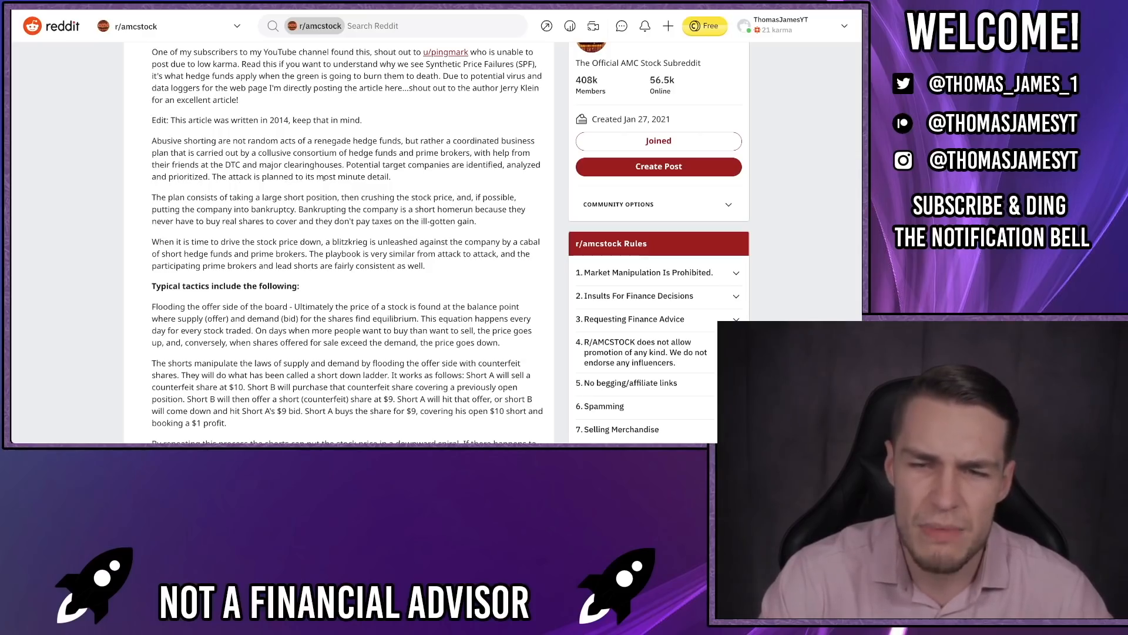
pyautogui.scroll(-3)
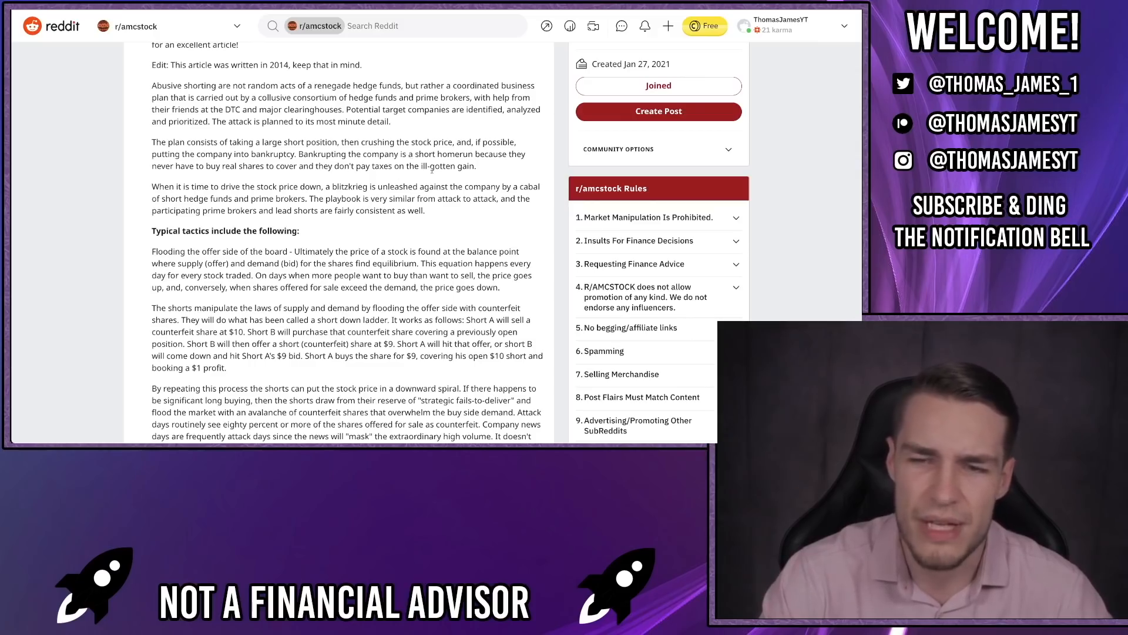
pyautogui.scroll(-3)
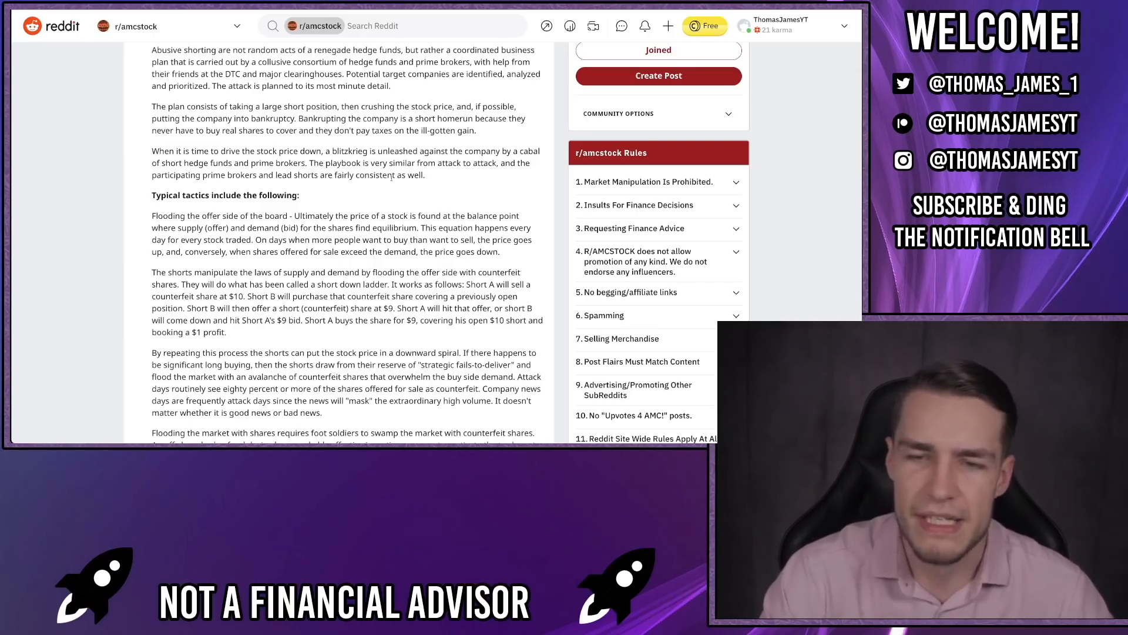
# - Scroll past the fails-to-deliver paragraph to the offshore hedge fund incentive program
pyautogui.scroll(-3)
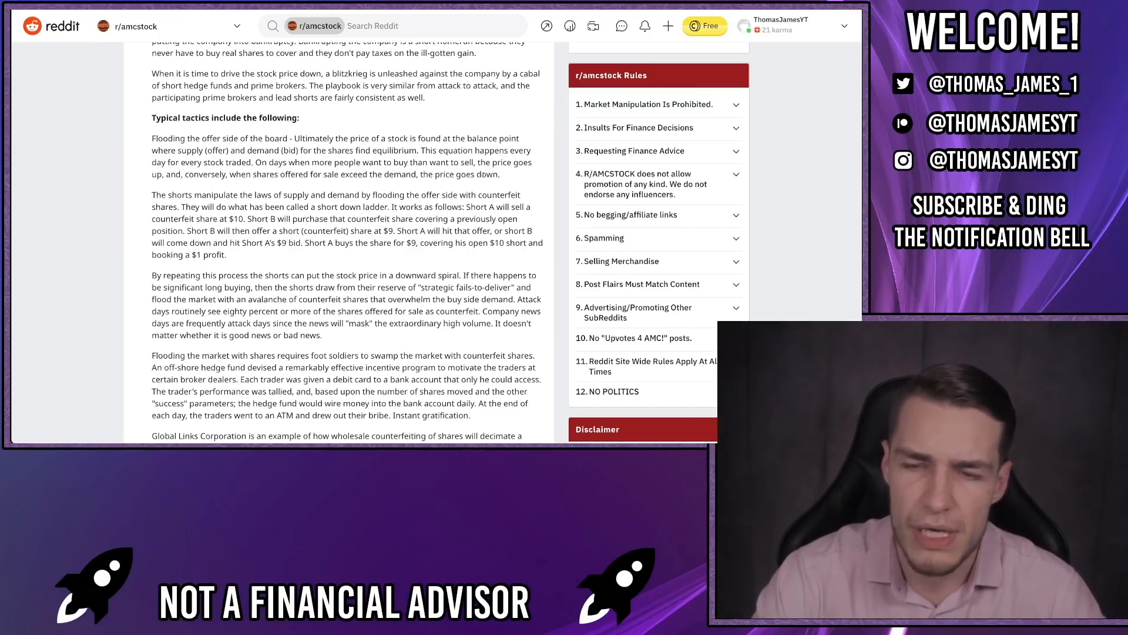
pyautogui.scroll(-3)
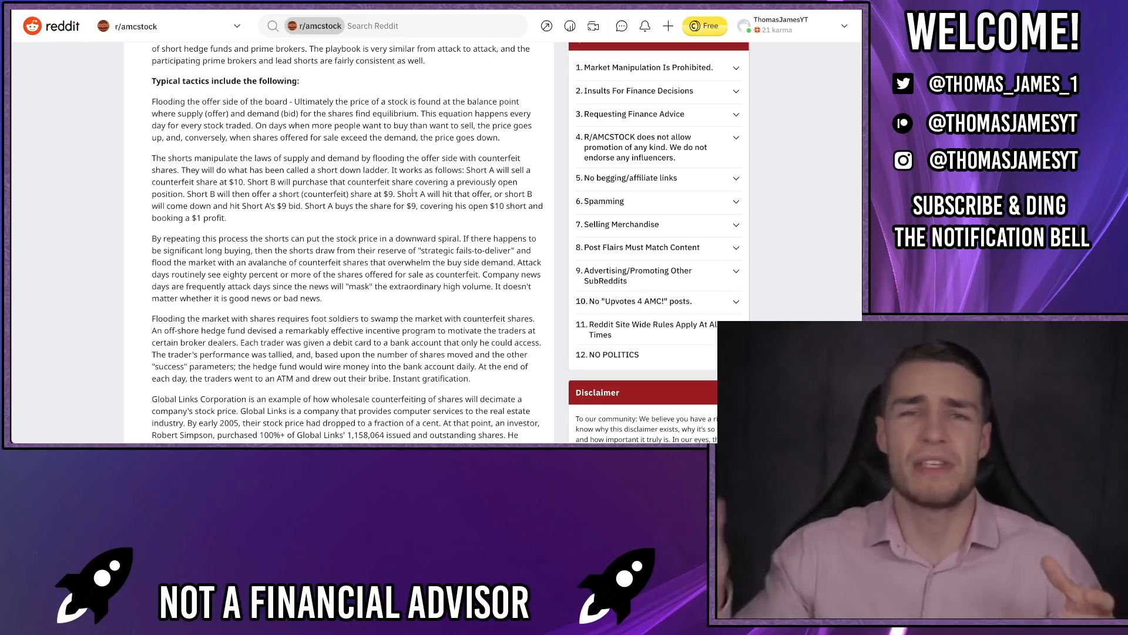
# - Scroll to show the whole Global Links Corporation paragraph ending with SEC inaction
pyautogui.scroll(-3)
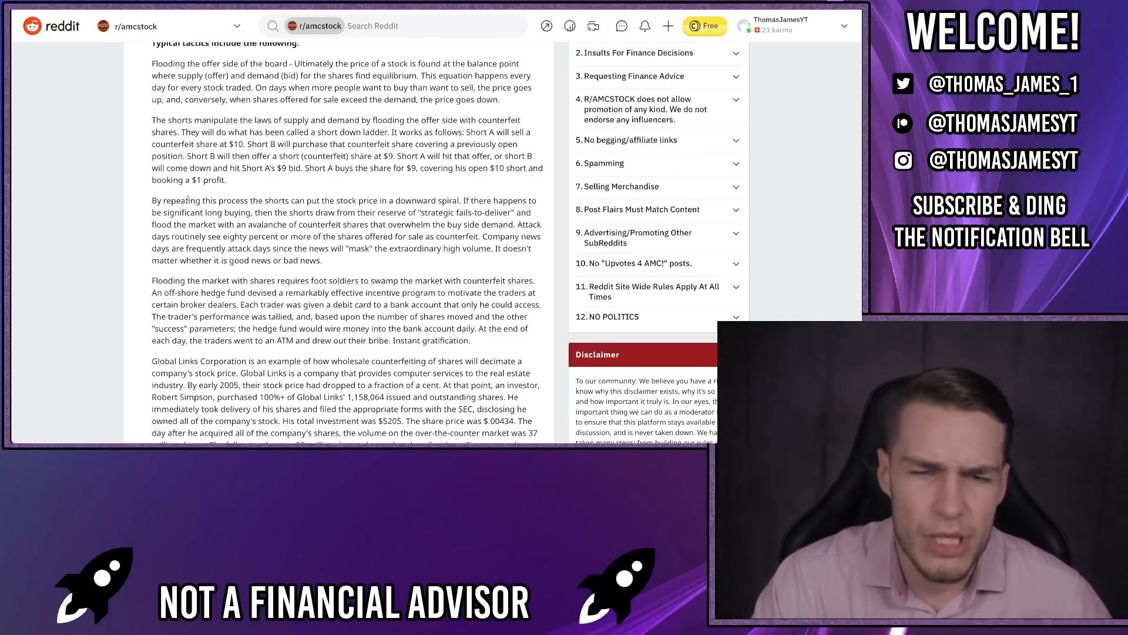
pyautogui.moveTo(379, 210)
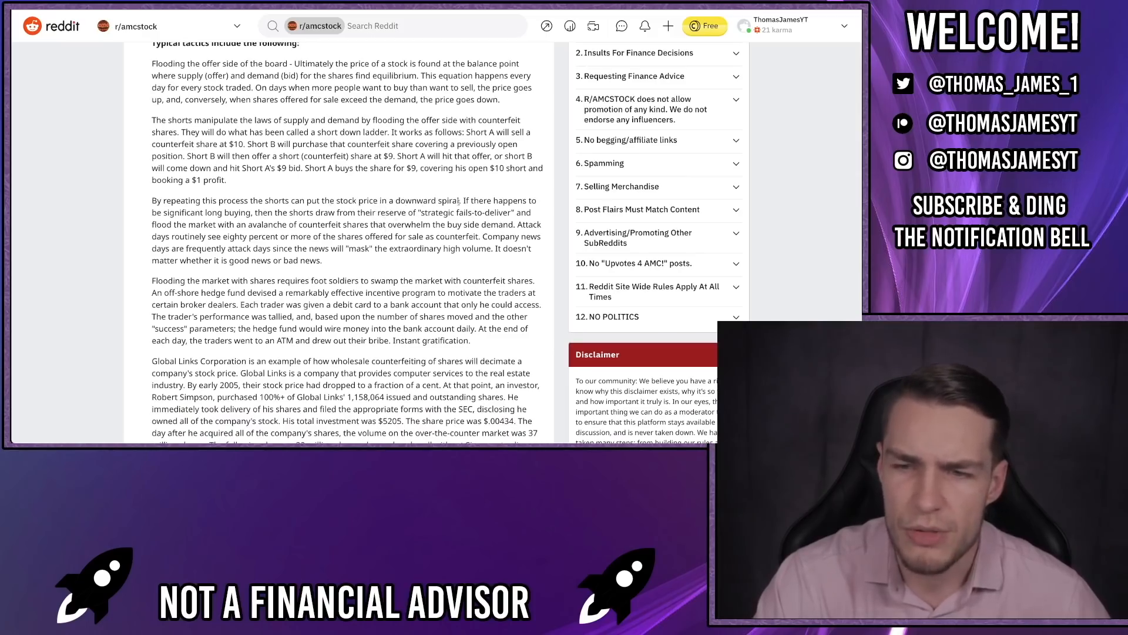
pyautogui.moveTo(248, 223)
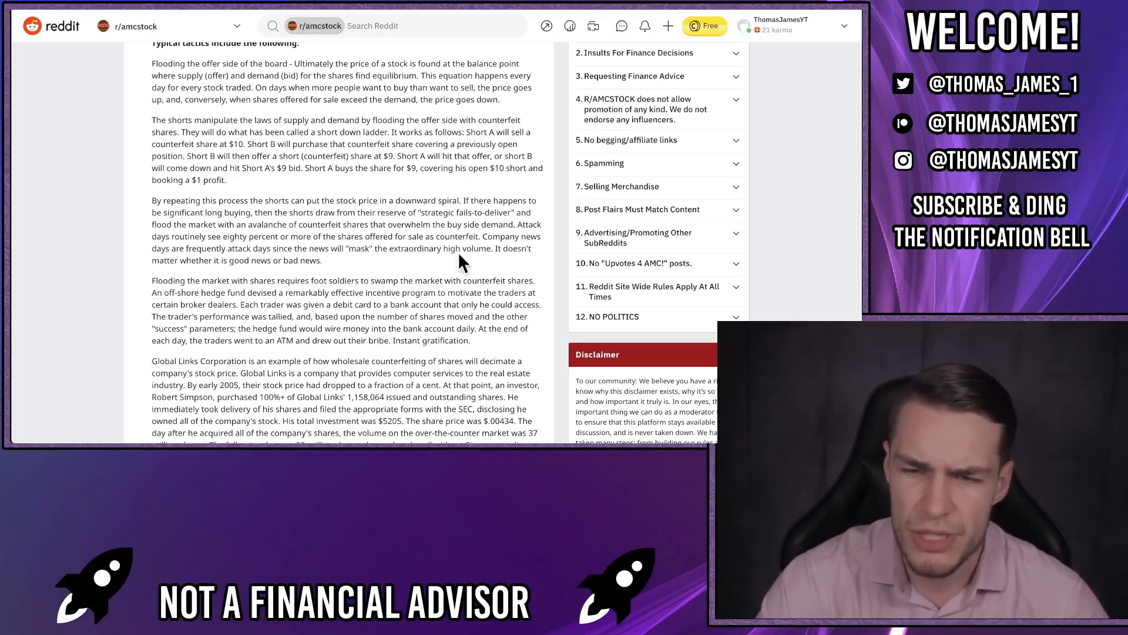
pyautogui.moveTo(204, 255)
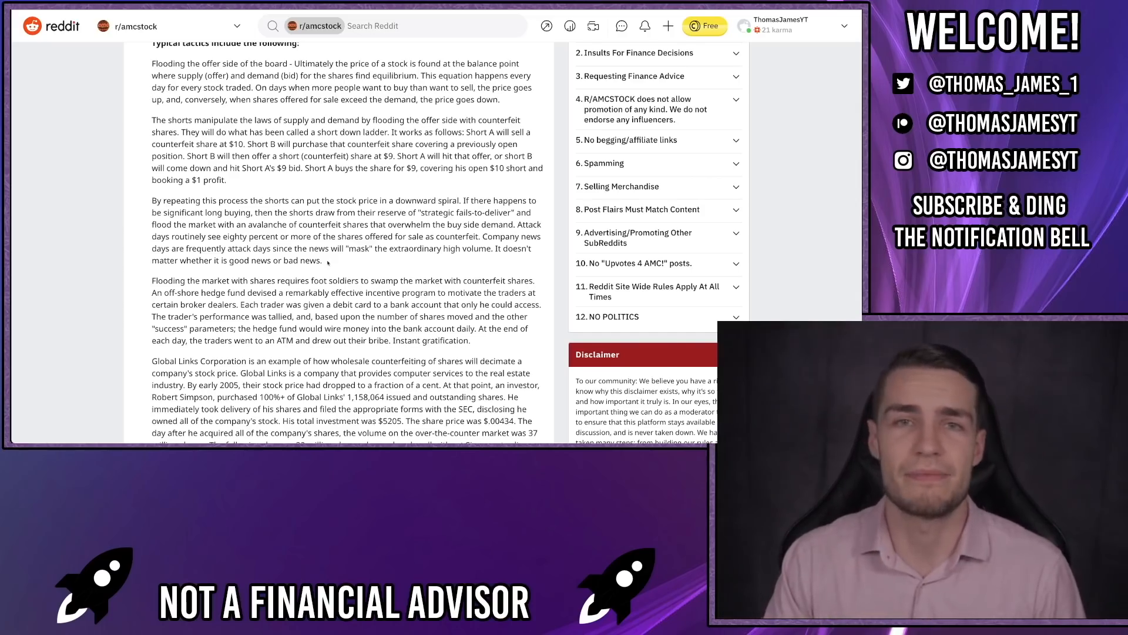
pyautogui.scroll(-3)
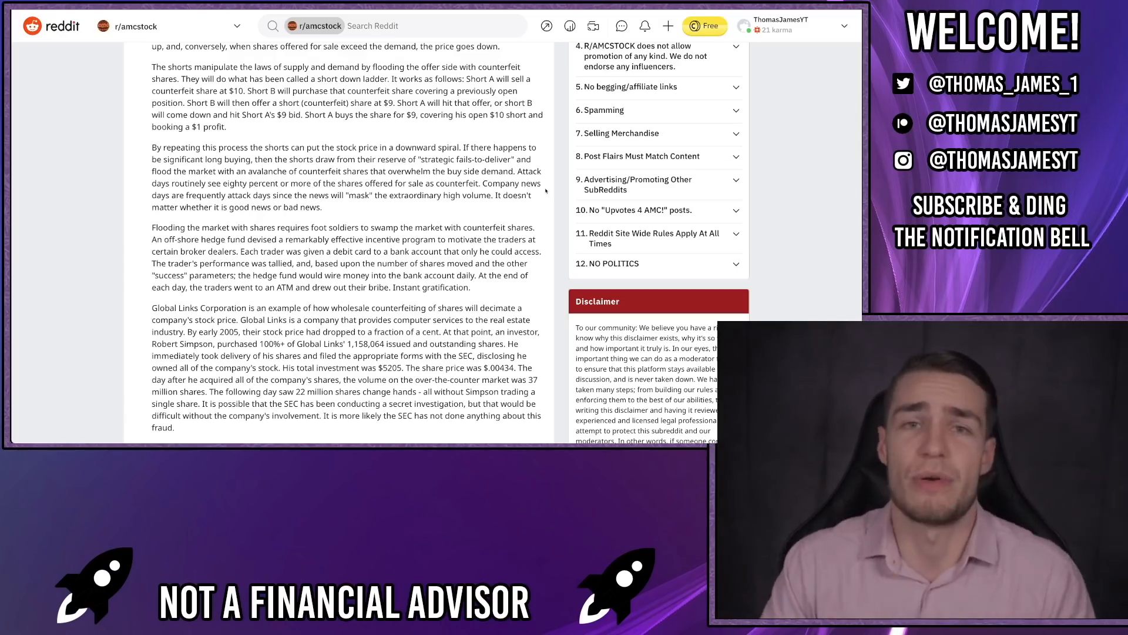
# - Scroll past the stock-crashing explanation to the Media Assault friendly reporters paragraph
pyautogui.scroll(-3)
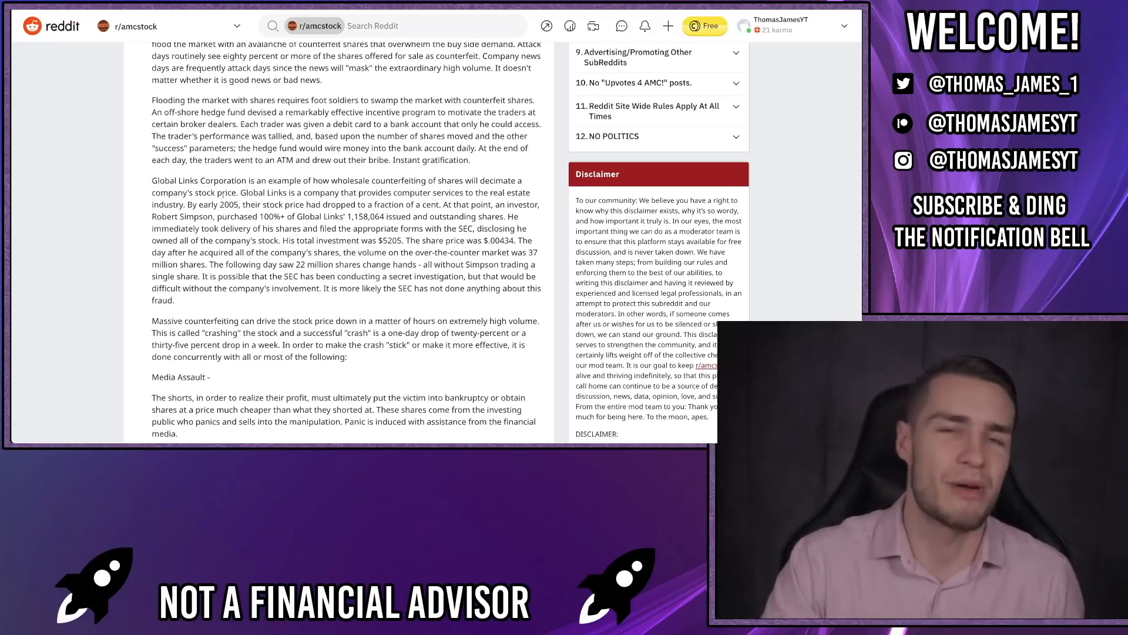
pyautogui.moveTo(373, 203)
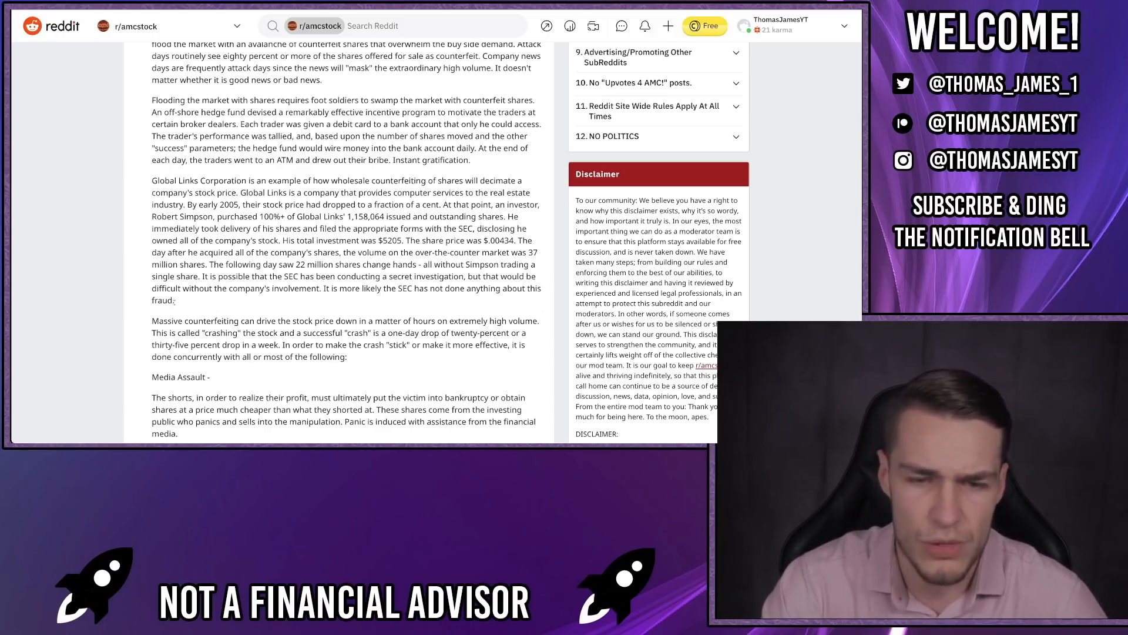
pyautogui.scroll(-3)
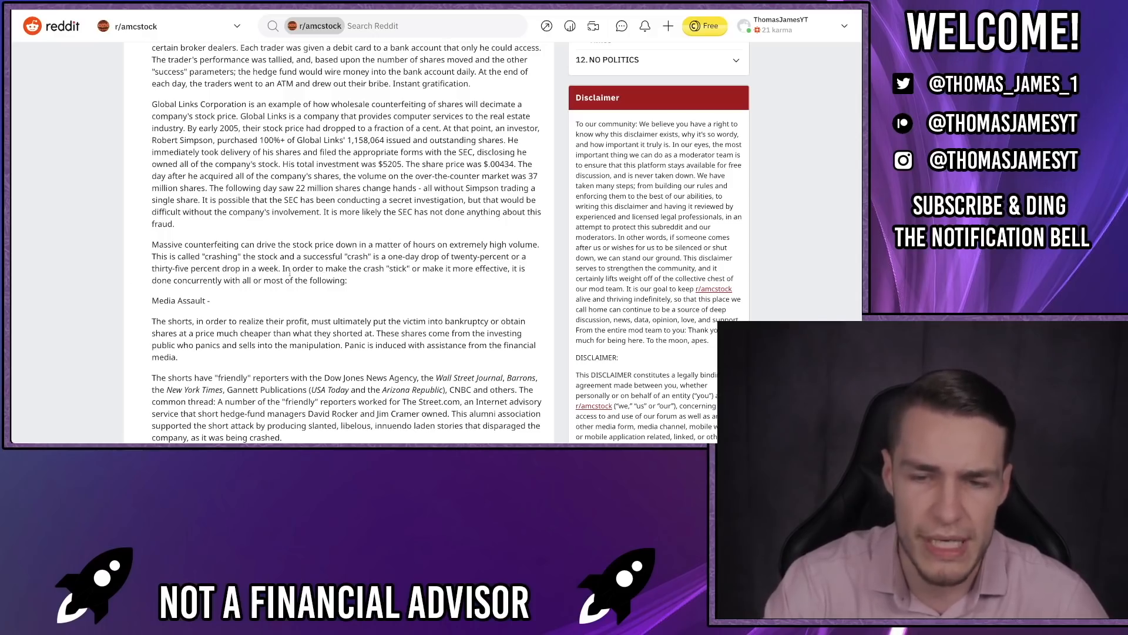
pyautogui.scroll(-3)
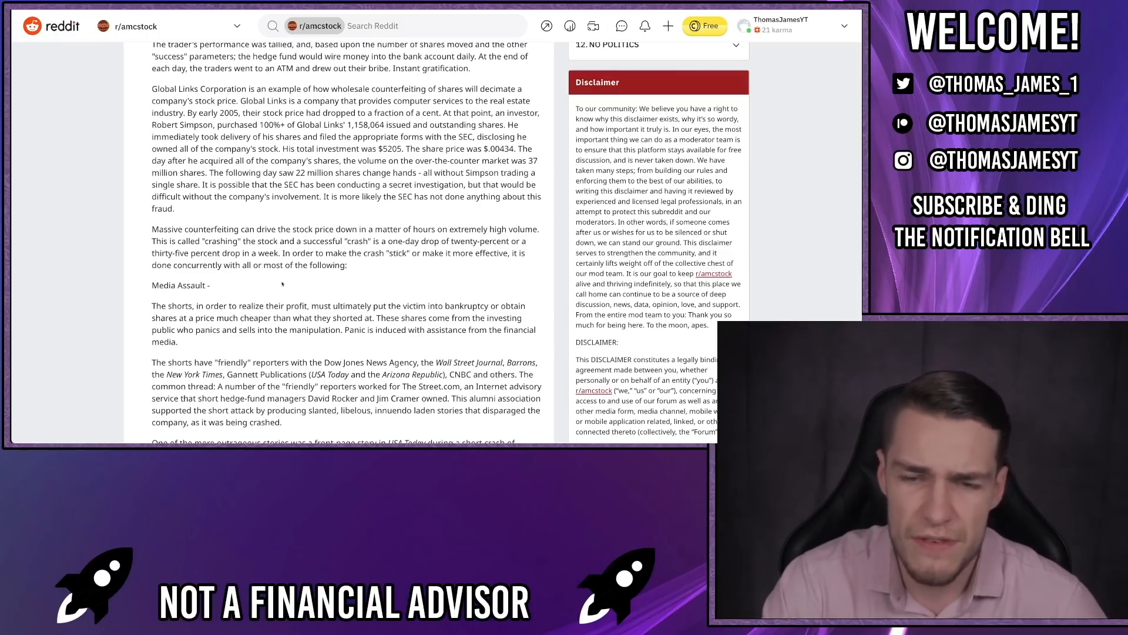
# - Scroll to the USA Today TASER story and Jim Cramer's video-taped interview quote
pyautogui.scroll(-3)
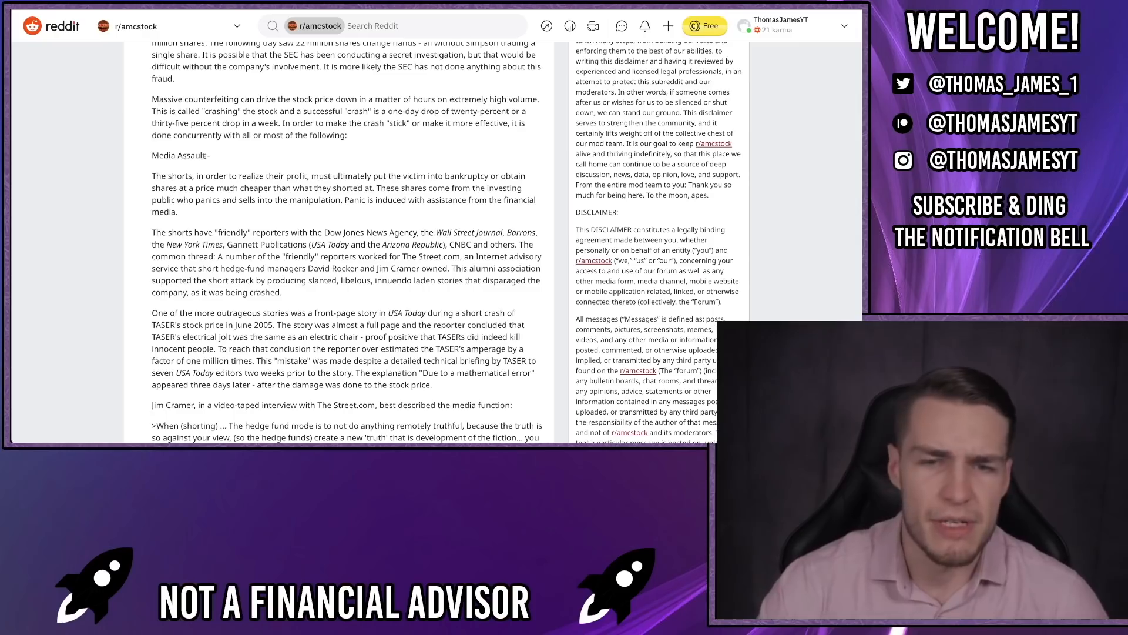
pyautogui.moveTo(291, 186)
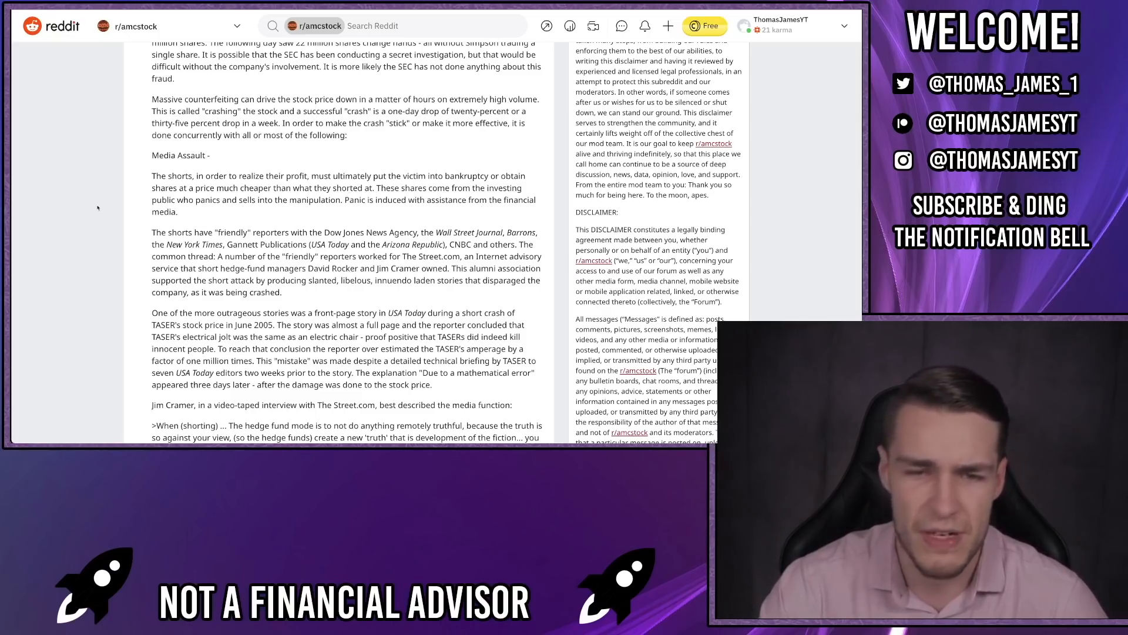
pyautogui.scroll(-3)
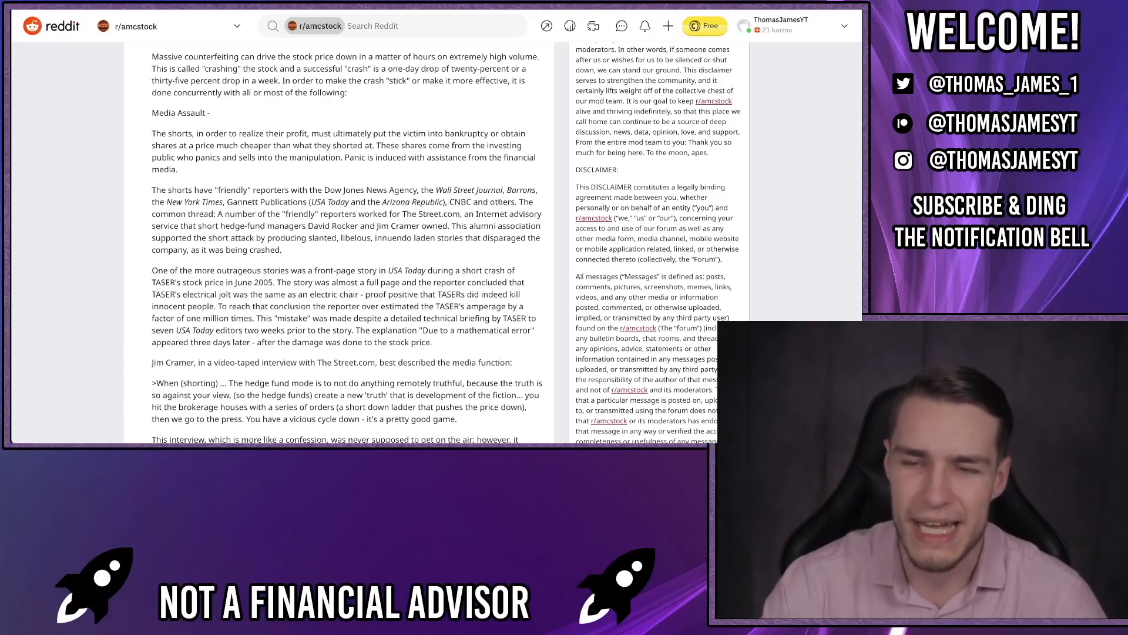
pyautogui.moveTo(291, 226)
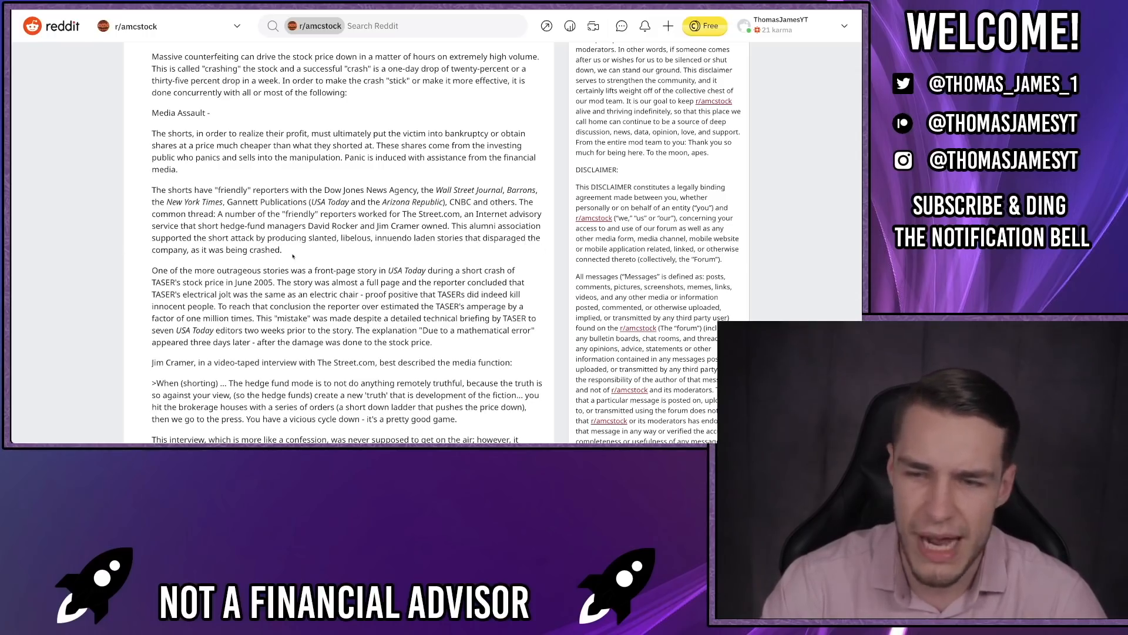
# - Scroll past the YouTube interview note to the Analyst Reports and Planting moles sections
pyautogui.scroll(-3)
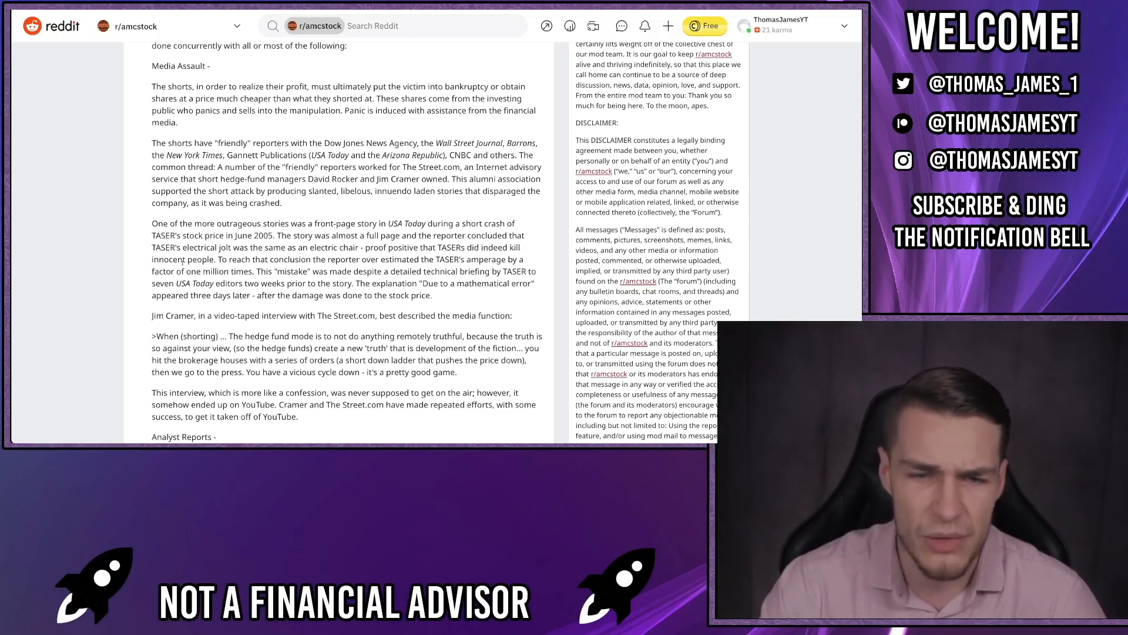
pyautogui.moveTo(311, 268)
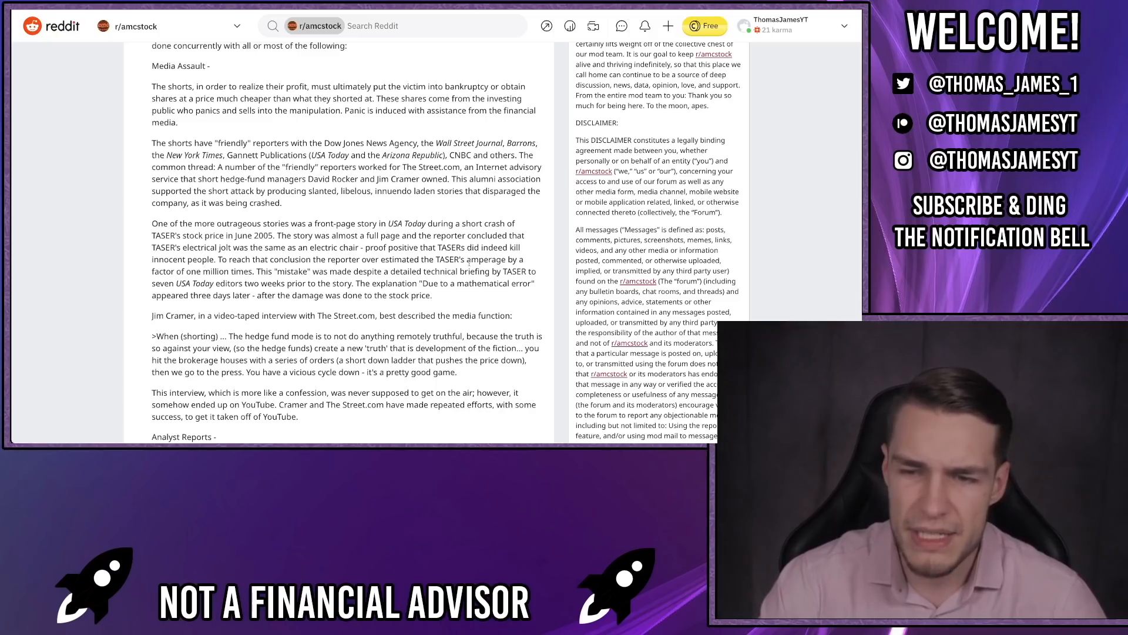
pyautogui.moveTo(183, 283)
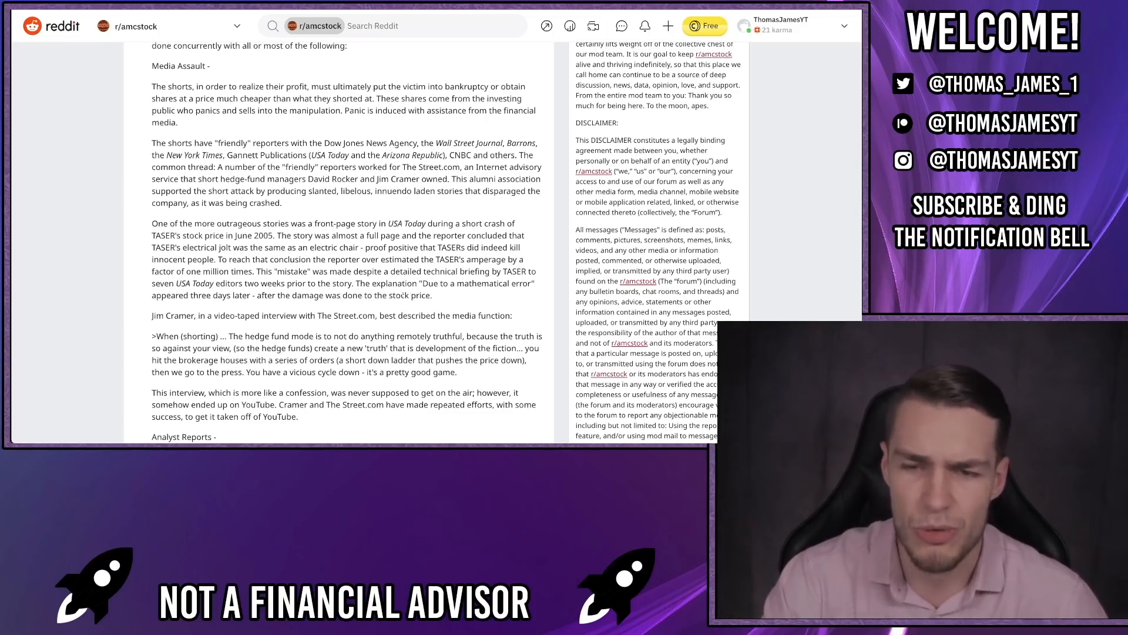
pyautogui.scroll(-3)
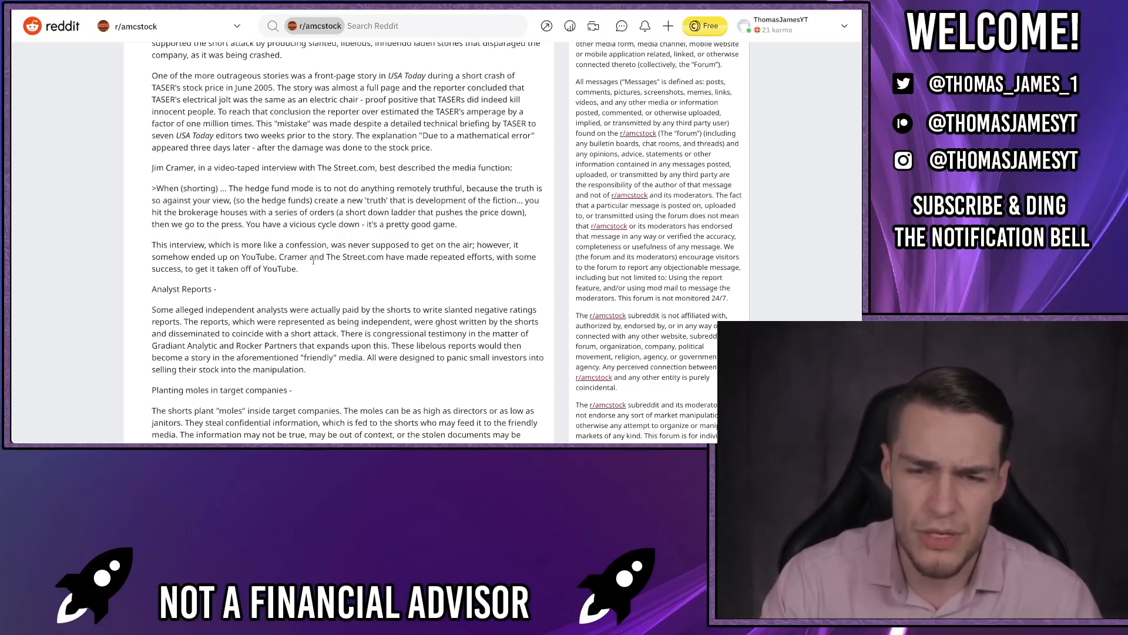
pyautogui.moveTo(407, 257)
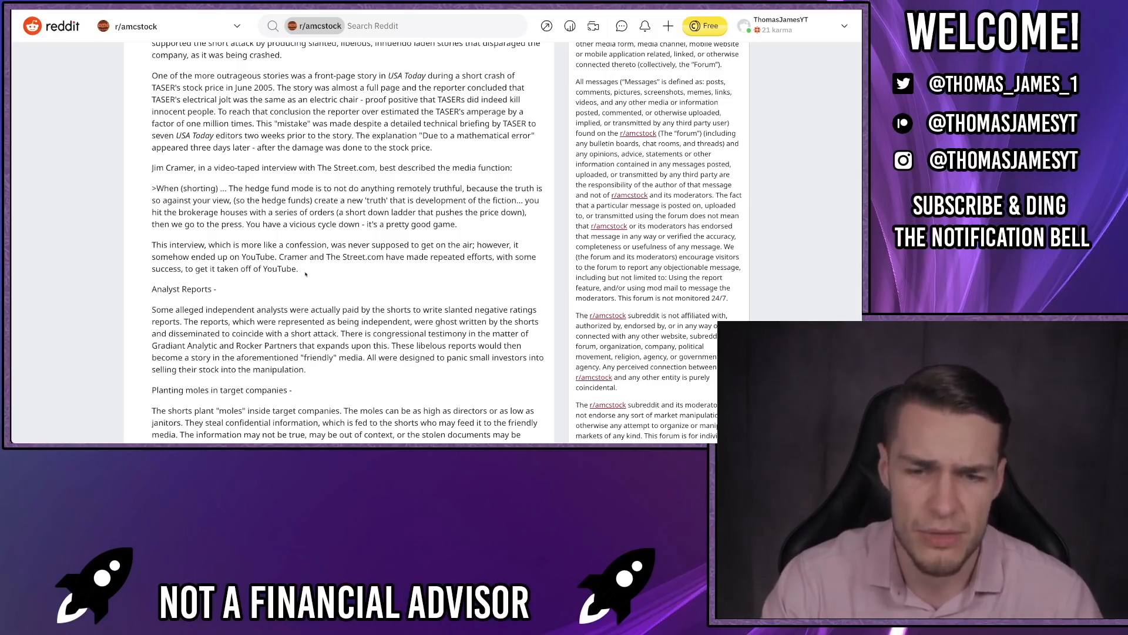
# - Scroll through the Frivolous SEC investigations section to the Class Action lawsuits heading
pyautogui.scroll(-3)
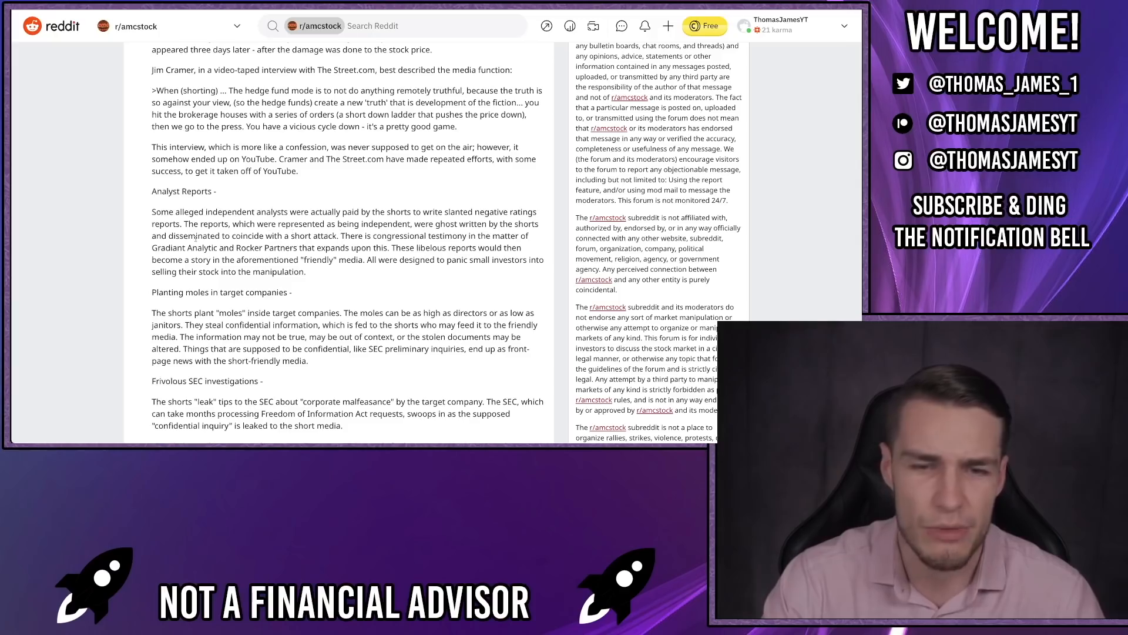
pyautogui.moveTo(377, 234)
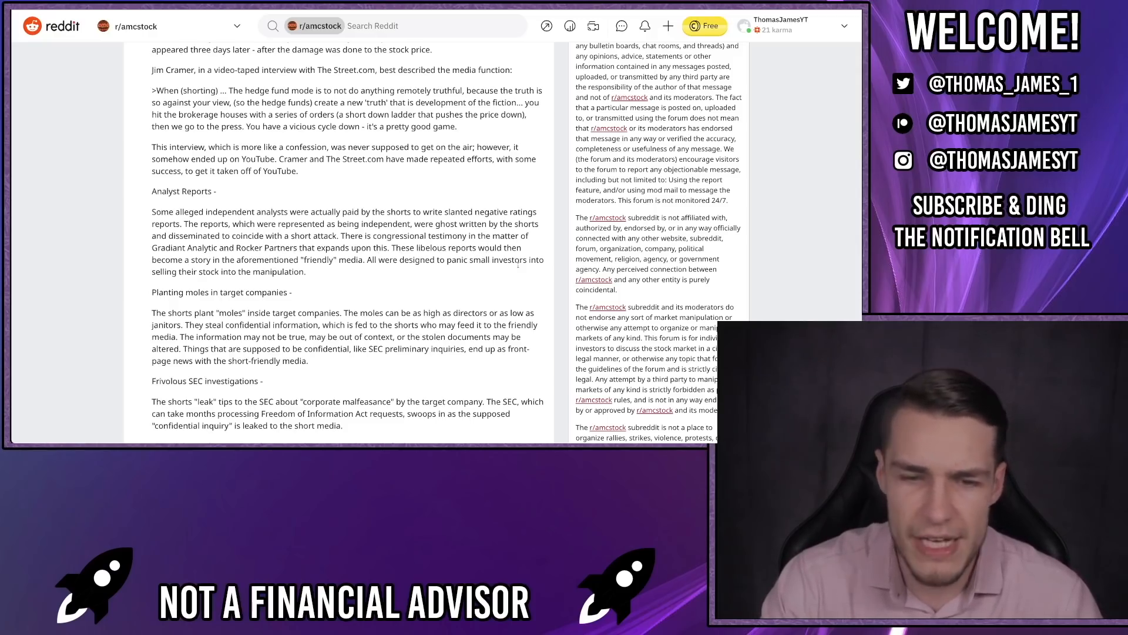
pyautogui.moveTo(308, 264)
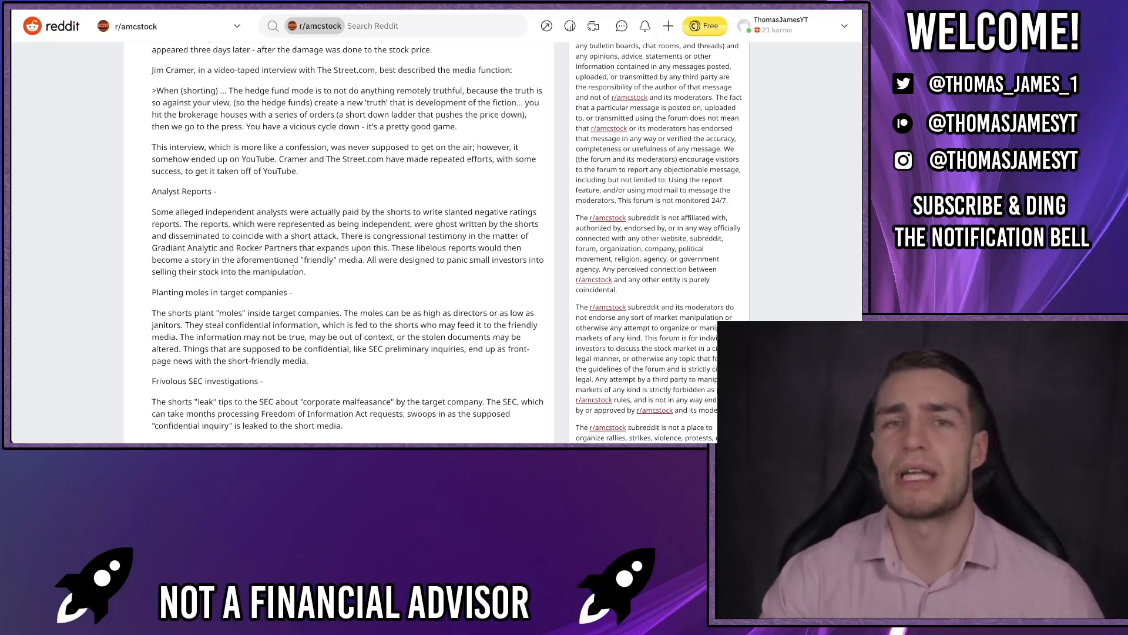
pyautogui.scroll(-3)
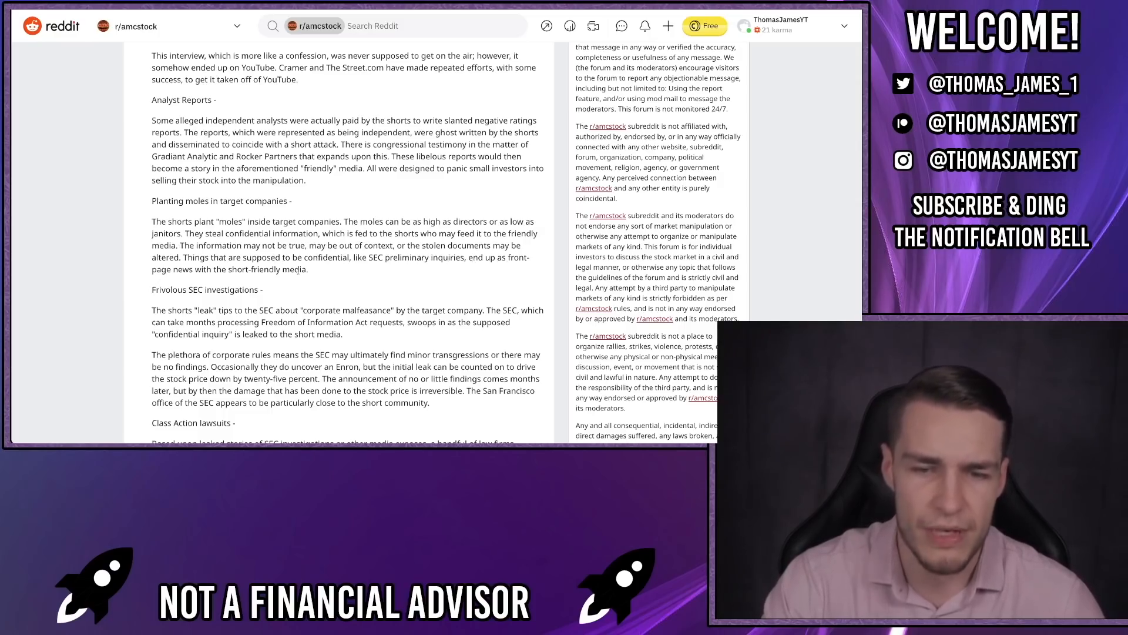
# - Scroll through Class Action lawsuits and customer interference to Pulling margin and Paid bashers
pyautogui.scroll(-3)
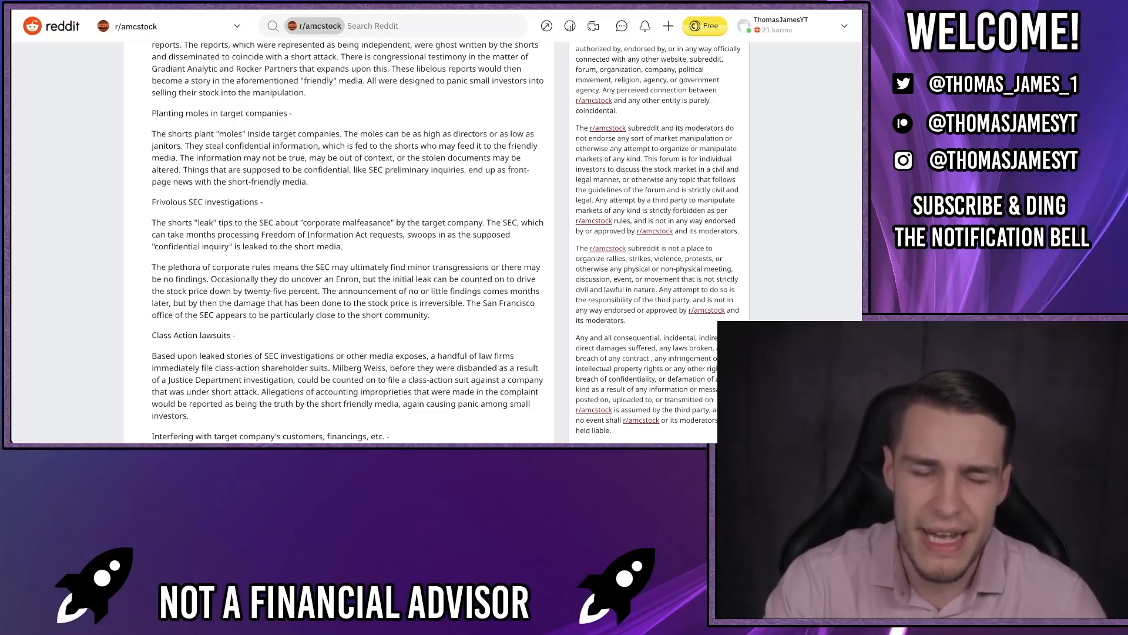
pyautogui.scroll(-3)
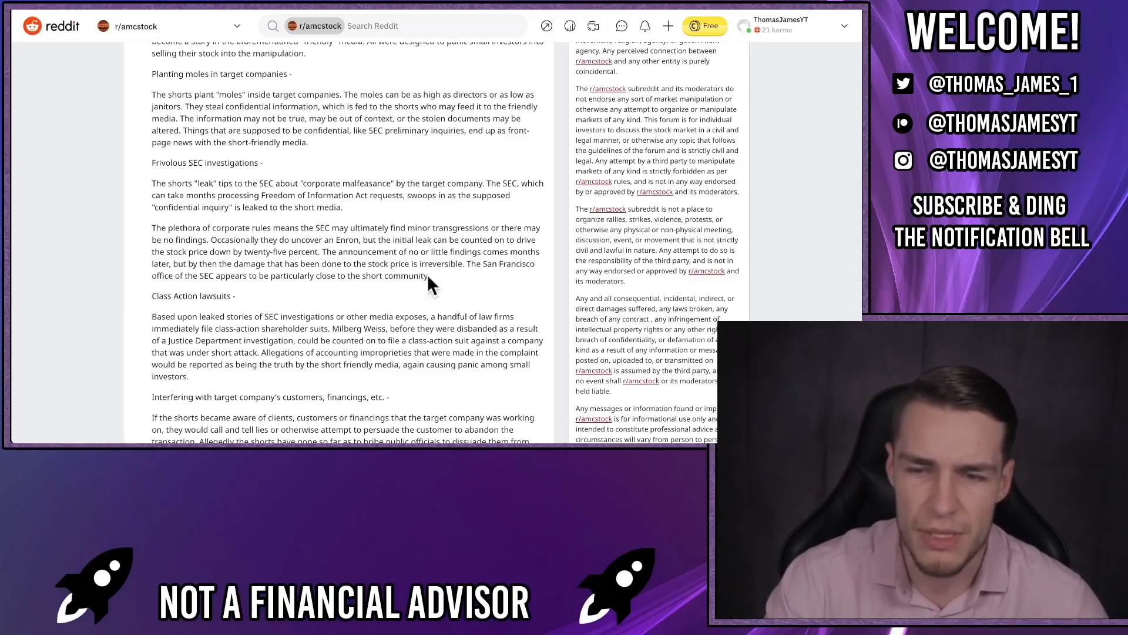
pyautogui.scroll(-3)
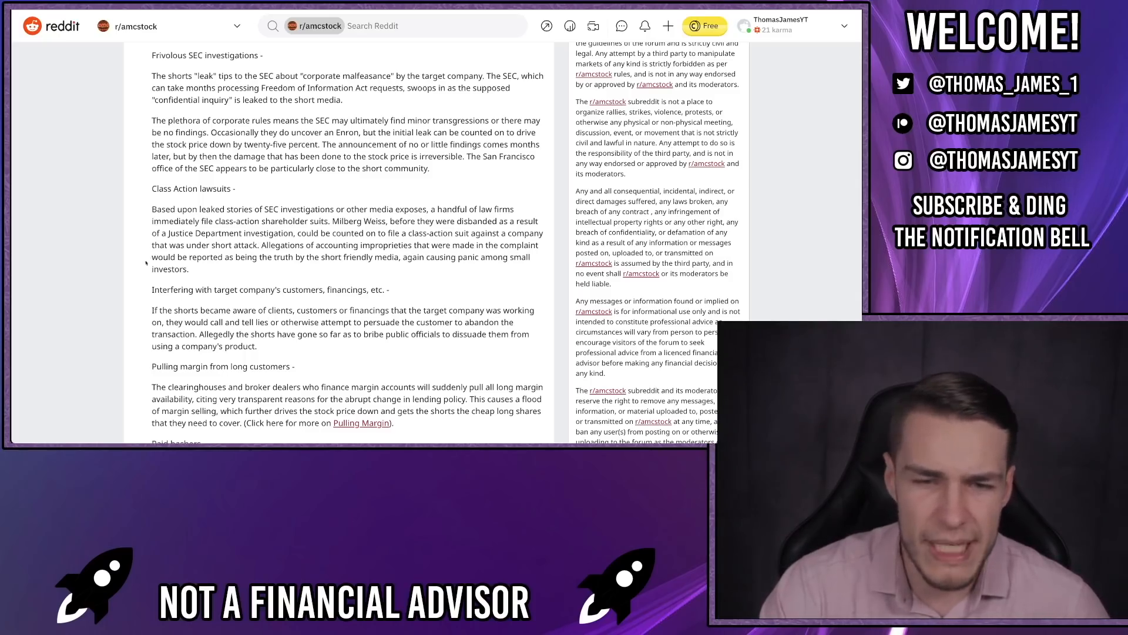
pyautogui.moveTo(382, 265)
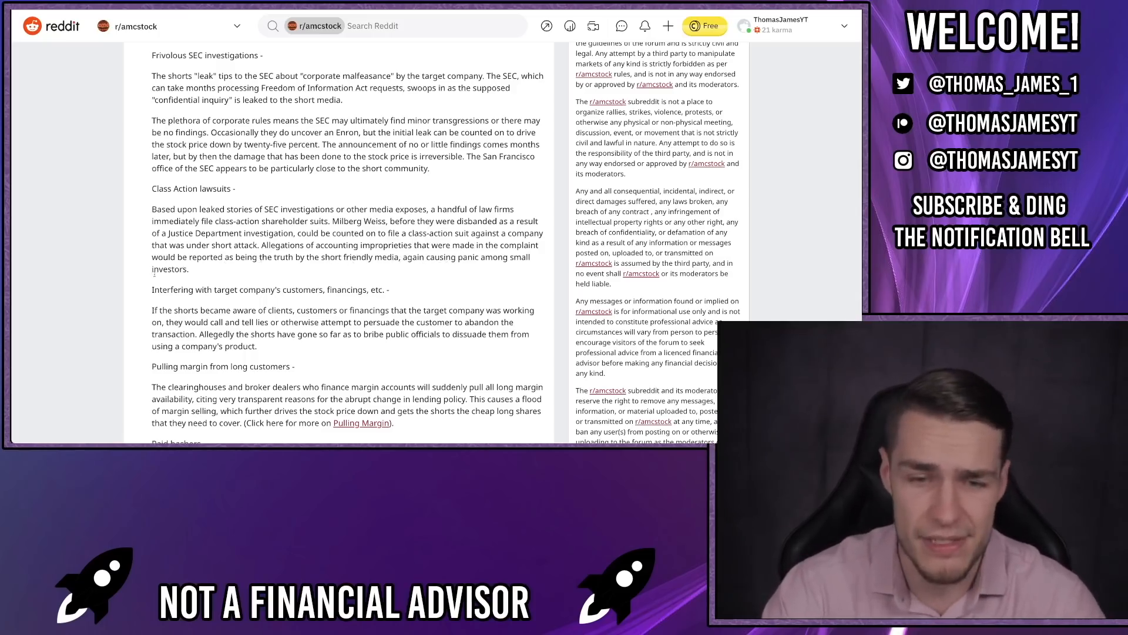
pyautogui.scroll(-3)
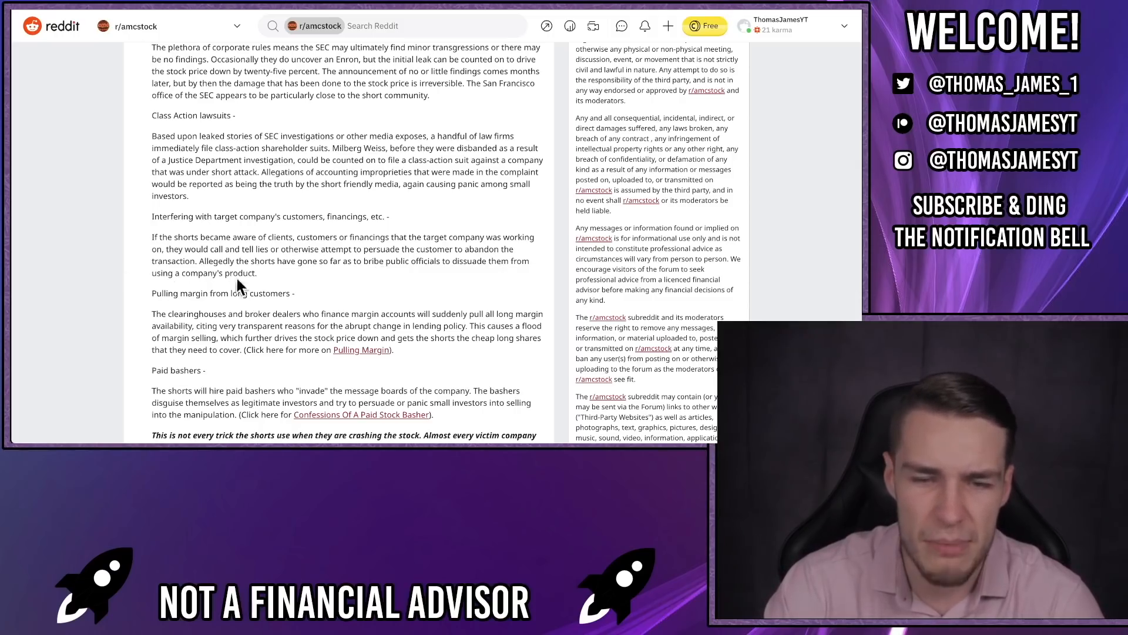
# - Scroll to the post's end showing How Pervasive Is This? and the 2014 edit note
pyautogui.scroll(-3)
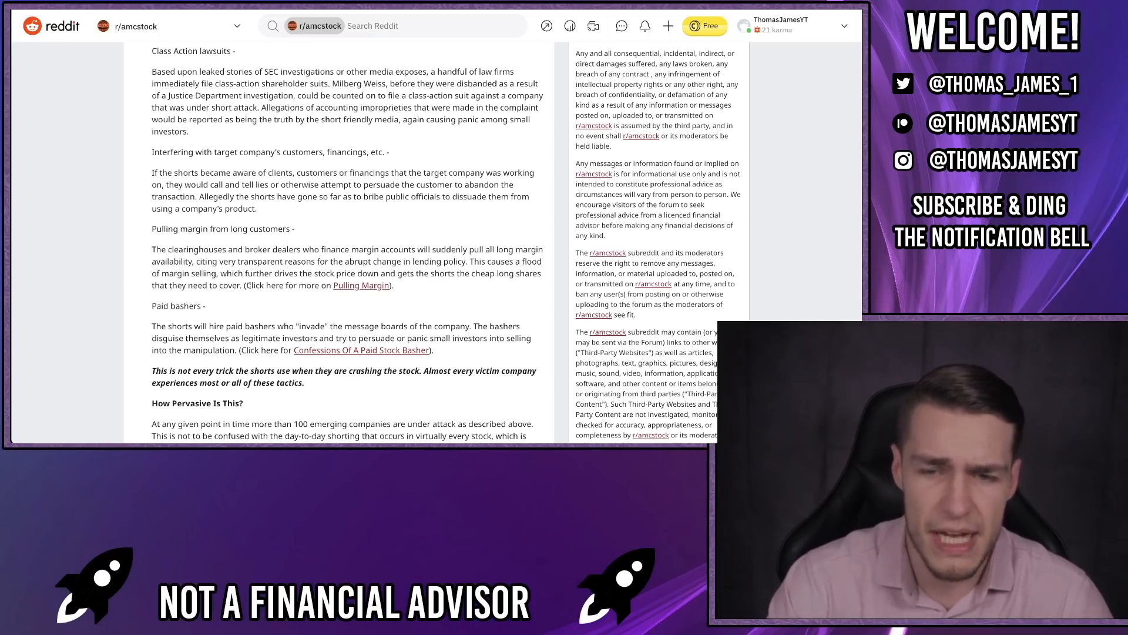
pyautogui.scroll(-3)
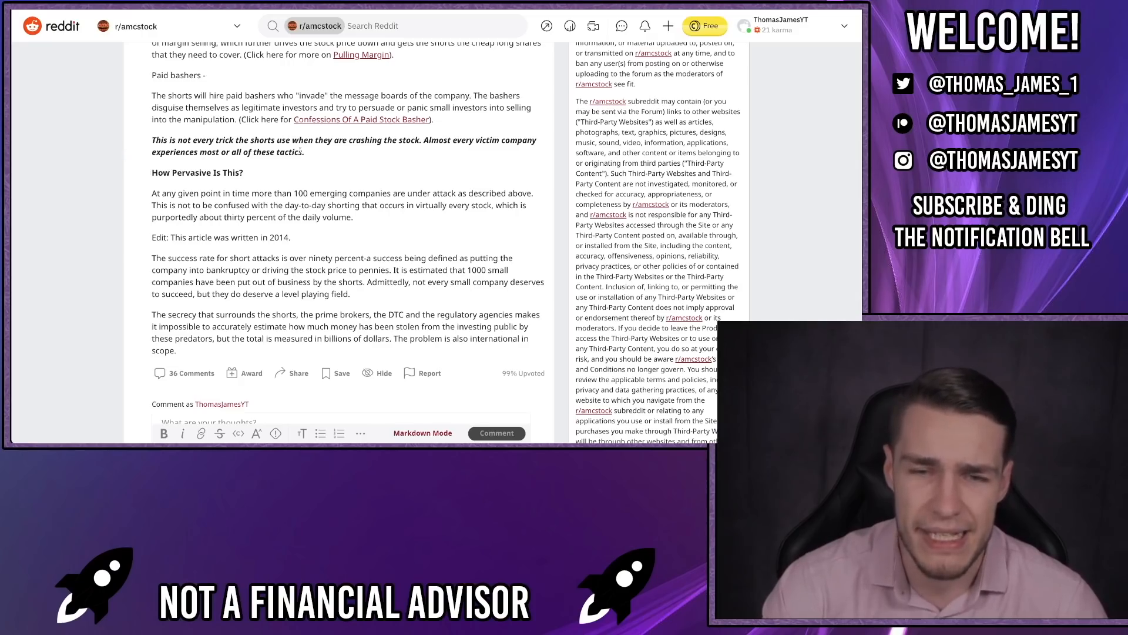
pyautogui.scroll(-3)
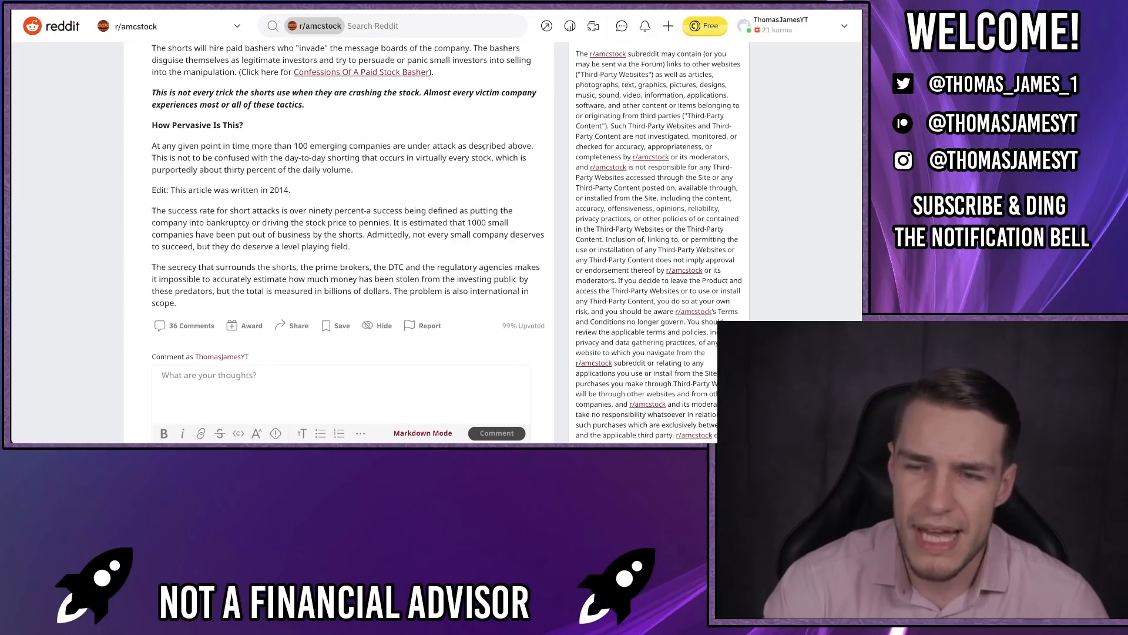
# - Scroll down past the 36-comment bar and empty comment box toward the next post
pyautogui.scroll(-3)
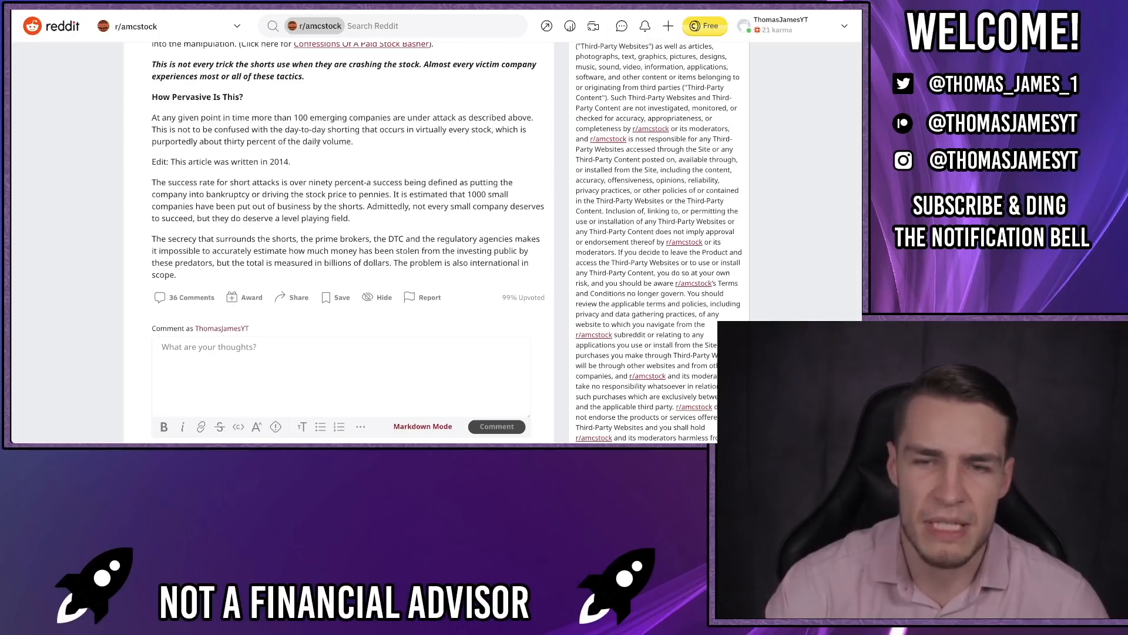
pyautogui.scroll(-3)
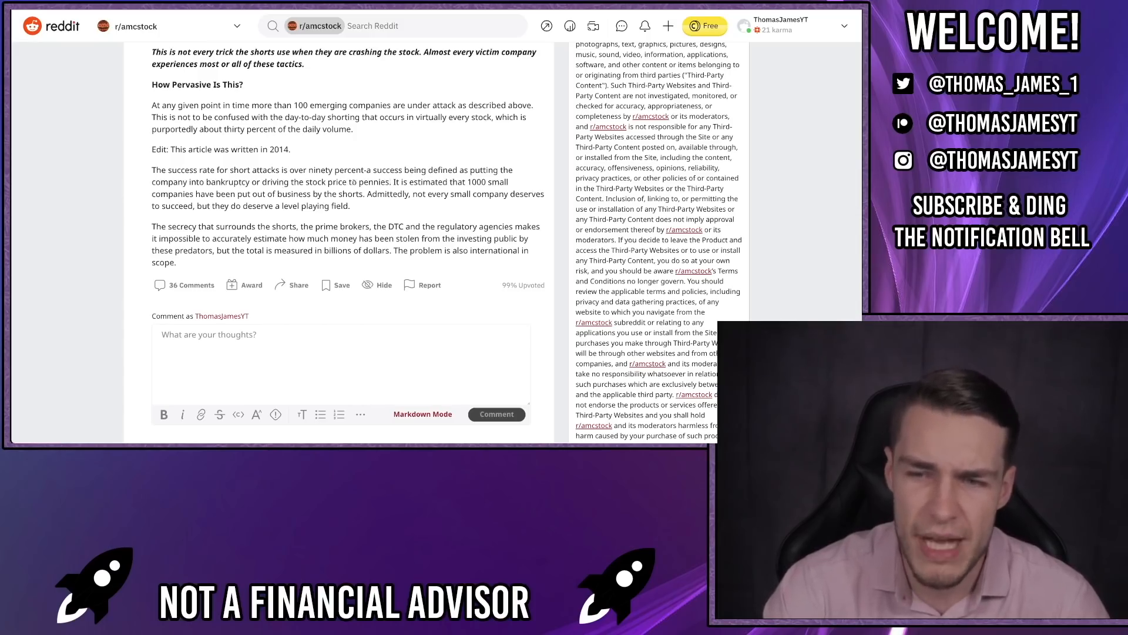
pyautogui.moveTo(270, 205)
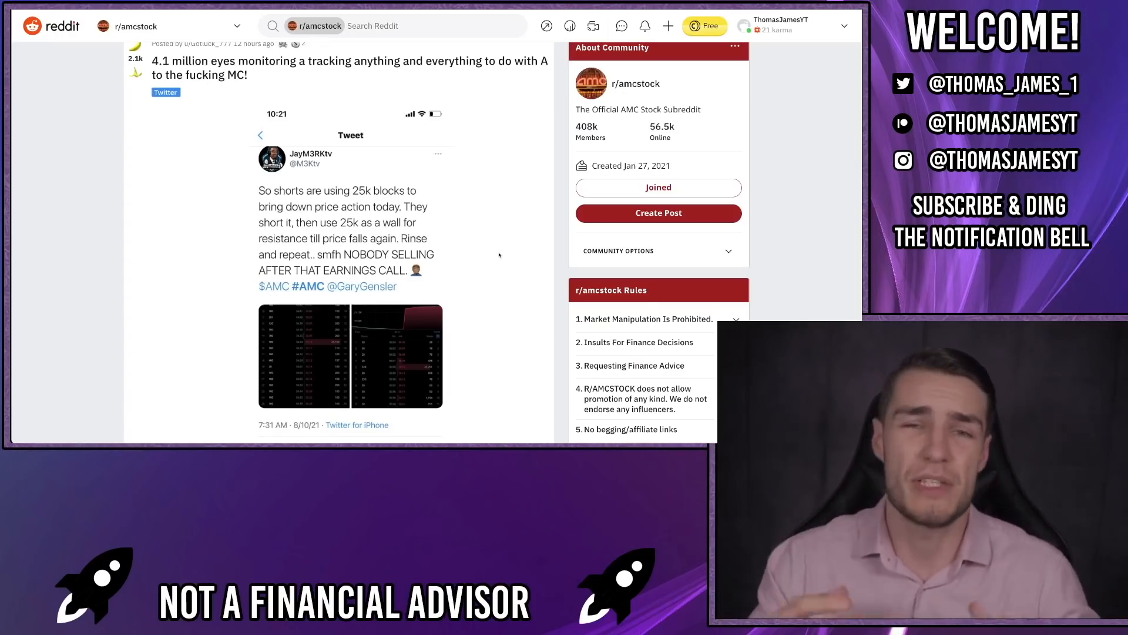
# - Scroll down to reveal the tweet's level 2 screenshot with its retweet and like counts
pyautogui.scroll(-3)
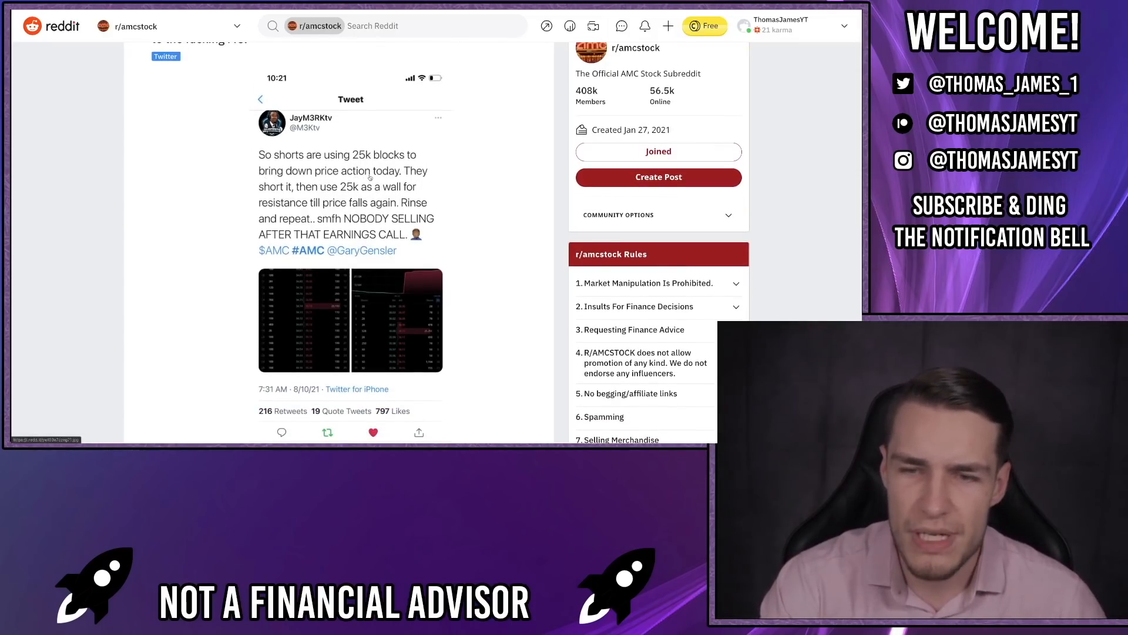
pyautogui.scroll(-3)
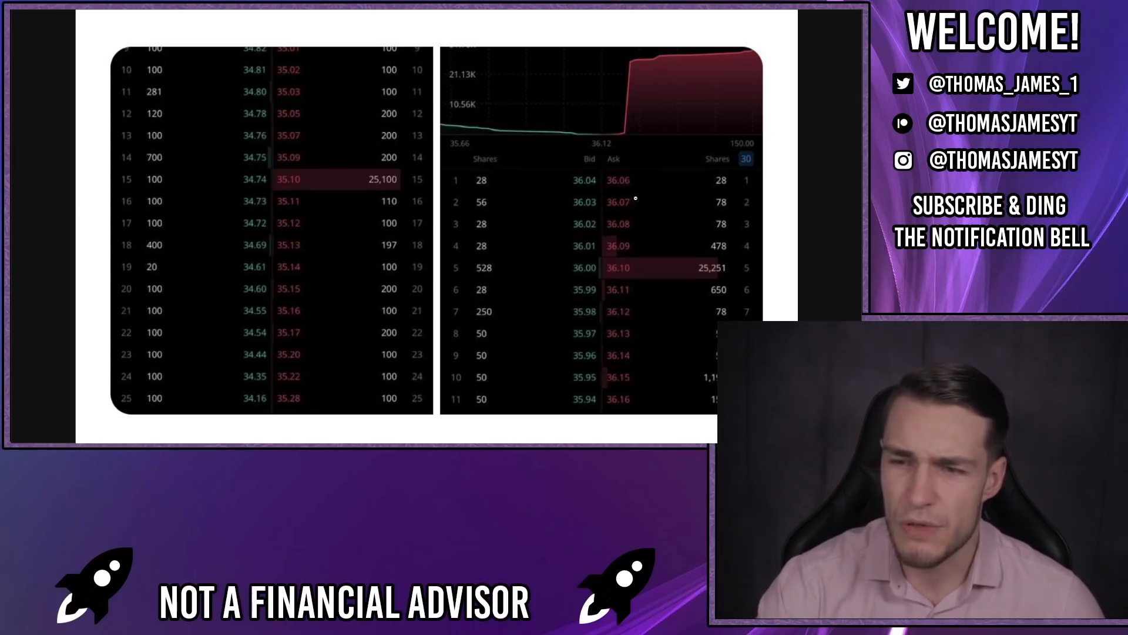
pyautogui.moveTo(635, 255)
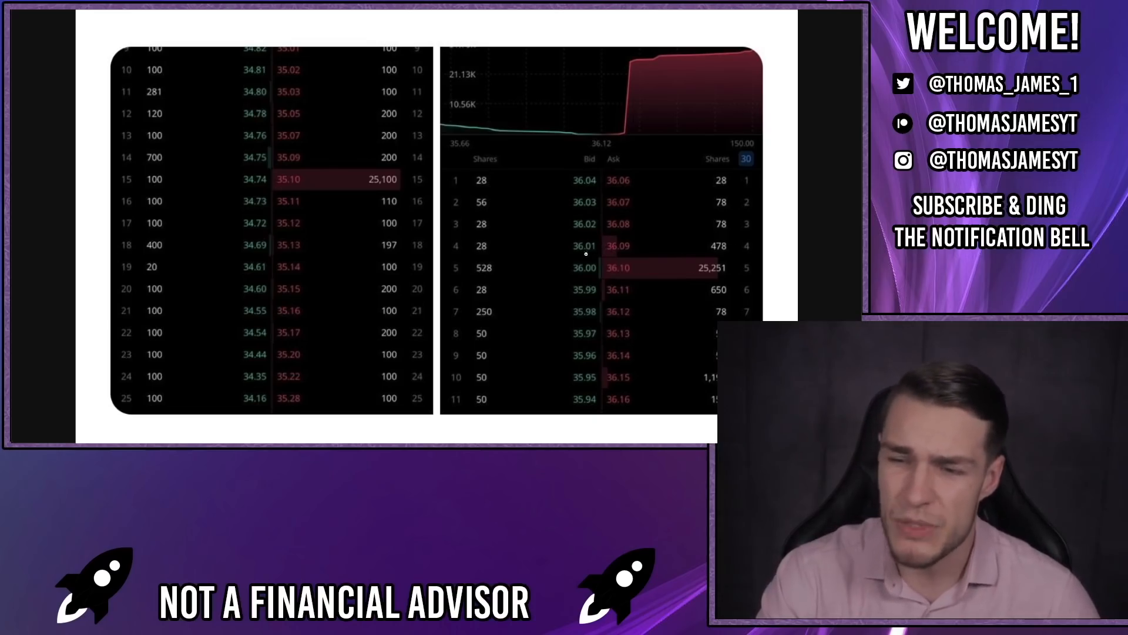
pyautogui.moveTo(607, 251)
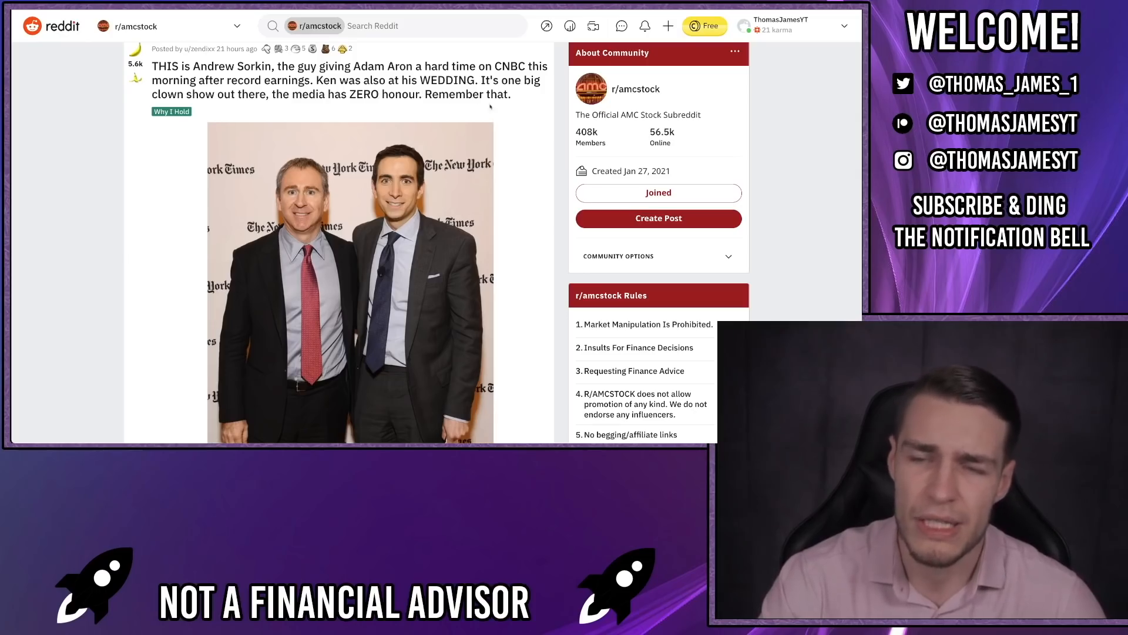
# - Scroll the feed past the Andrew Sorkin photo post to the 'Remember The Big Short!' post
pyautogui.scroll(-3)
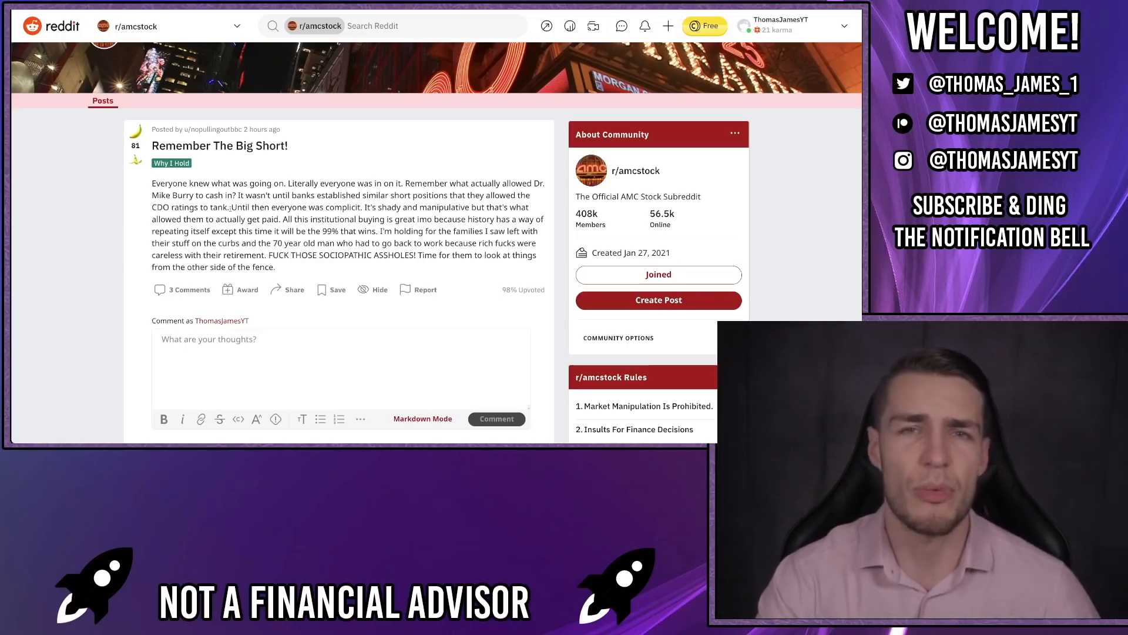
pyautogui.scroll(-3)
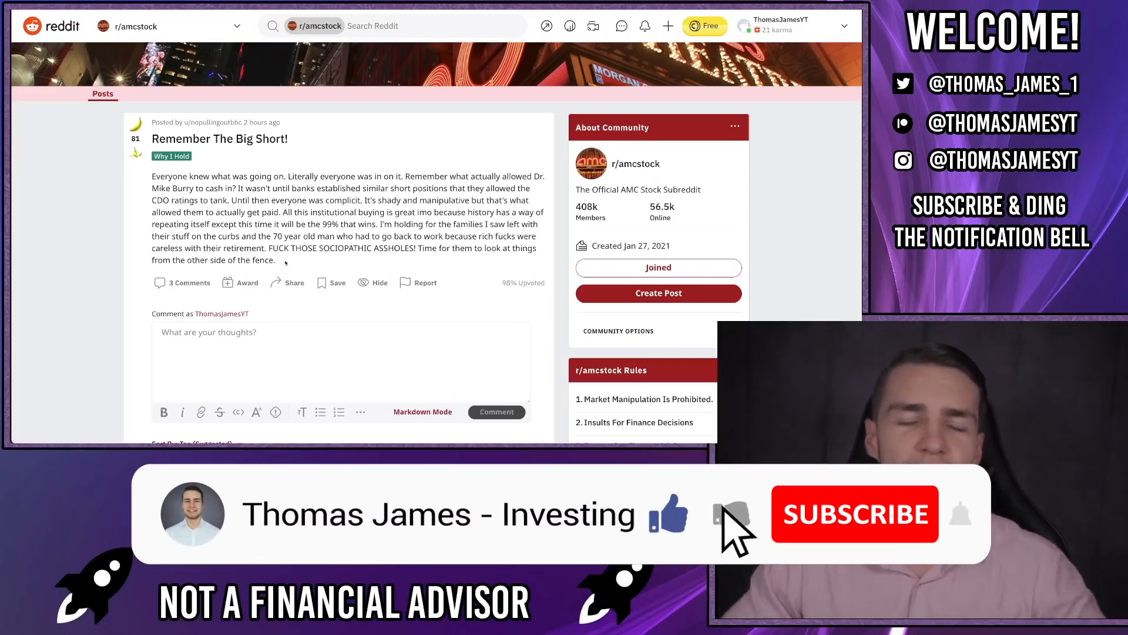
pyautogui.click(854, 513)
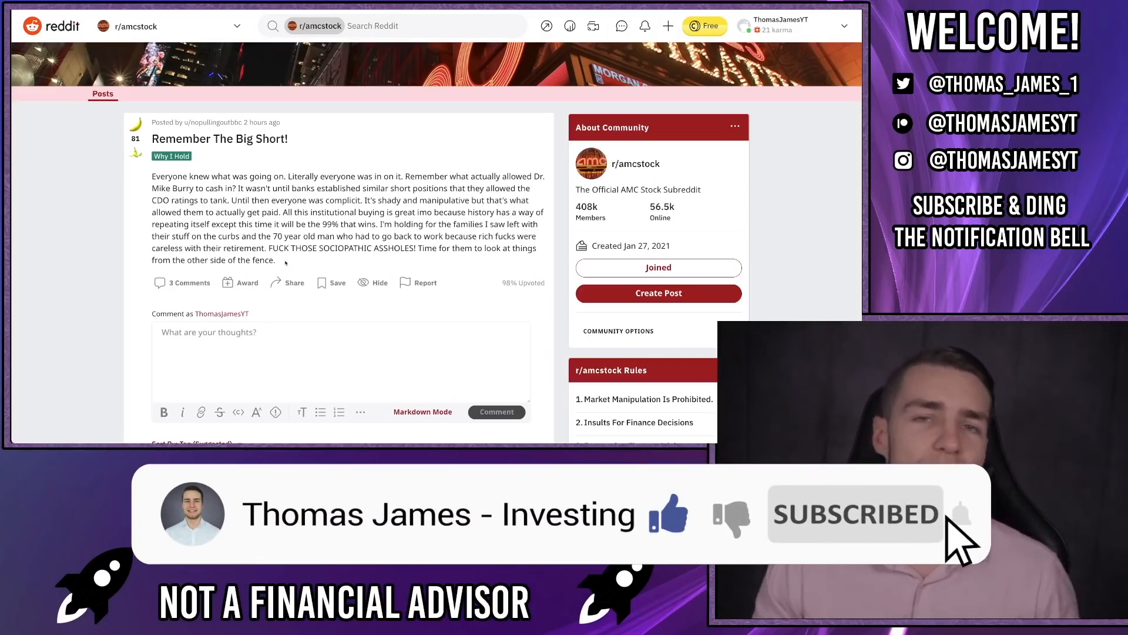